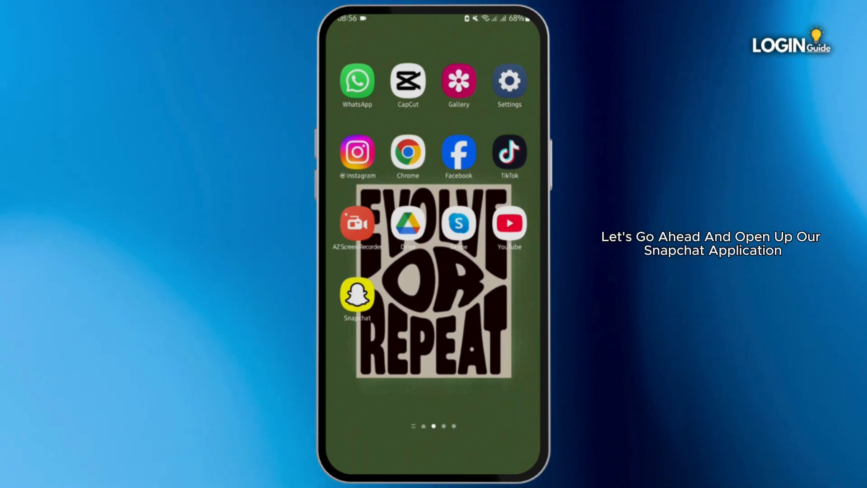
# - Launch Snapchat and go to your profile page showing My Stories with view counts
pyautogui.click(357, 293)
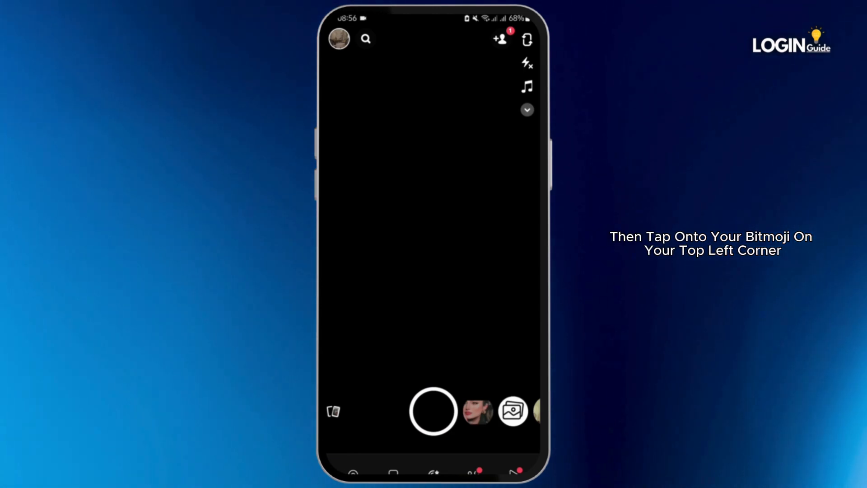
pyautogui.click(338, 38)
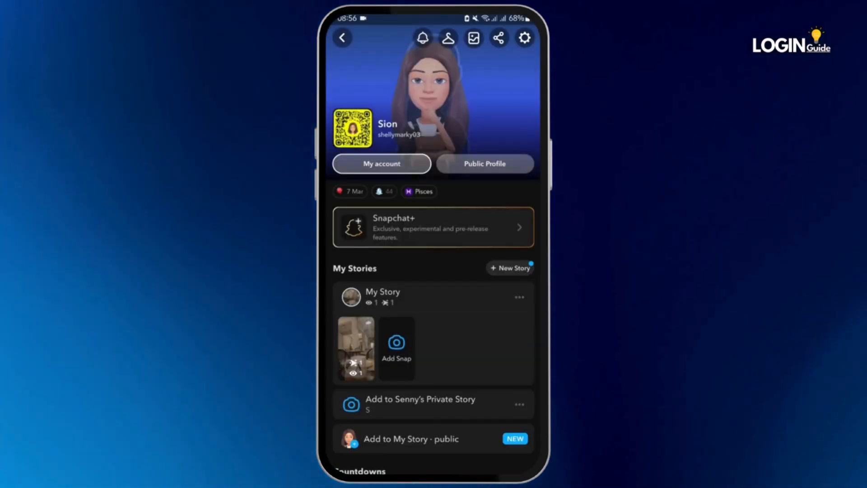